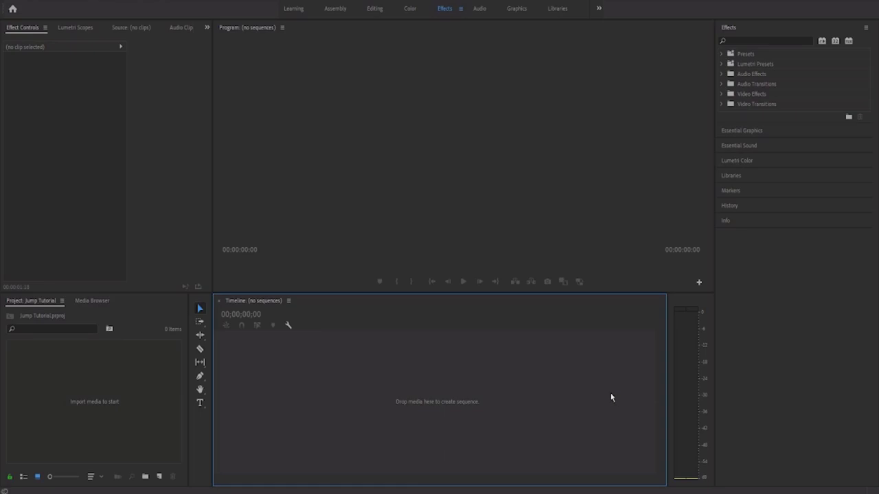
{"action": "mouse_move", "coordinate": [82, 414]}
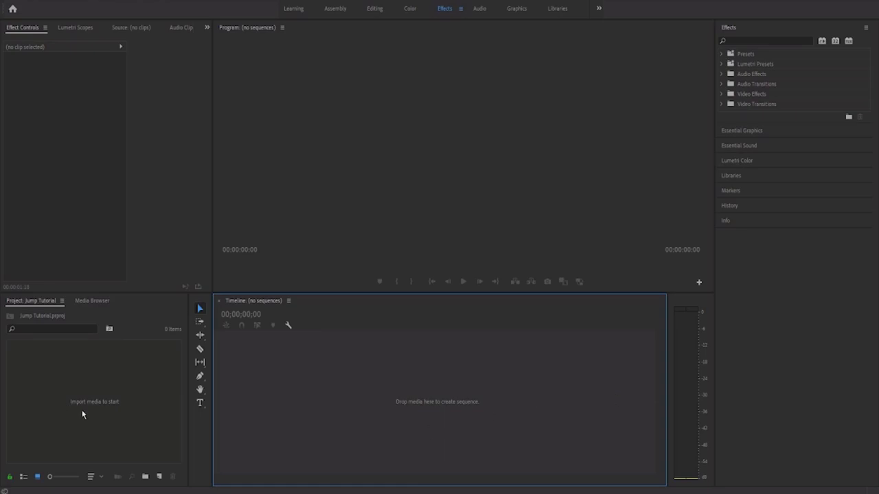
Import jump_001_01.avi from the Jump Tutorial folder into the project.
{"action": "right_click", "coordinate": [83, 414]}
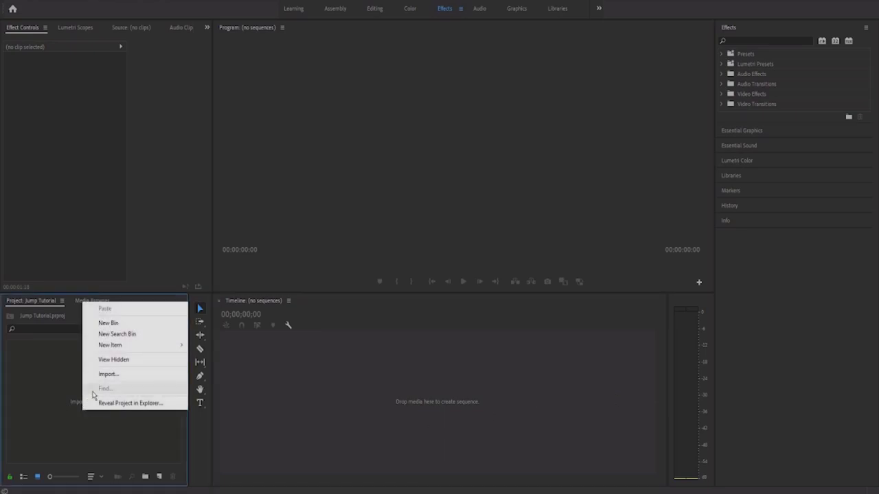
{"action": "left_click", "coordinate": [108, 374]}
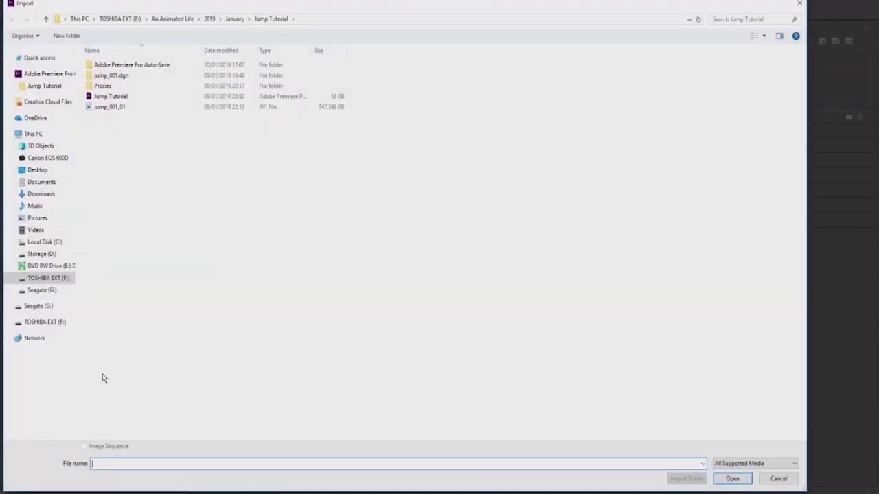
{"action": "left_click", "coordinate": [110, 106]}
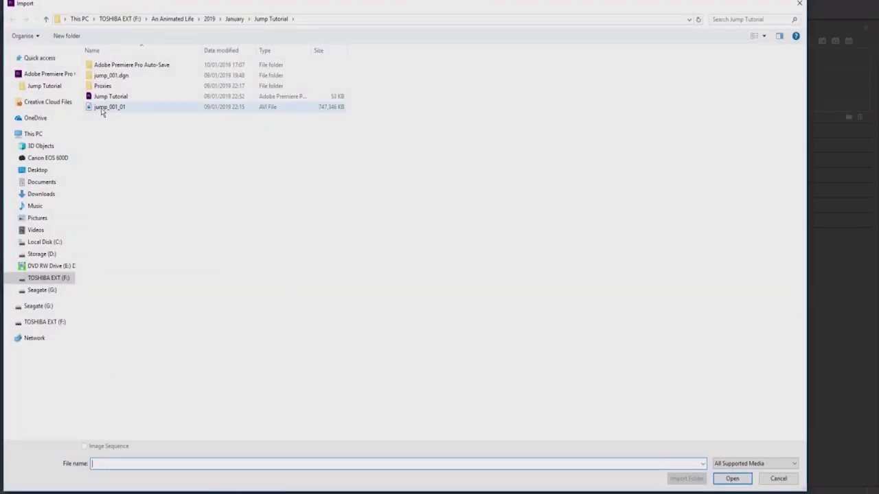
{"action": "mouse_move", "coordinate": [109, 107]}
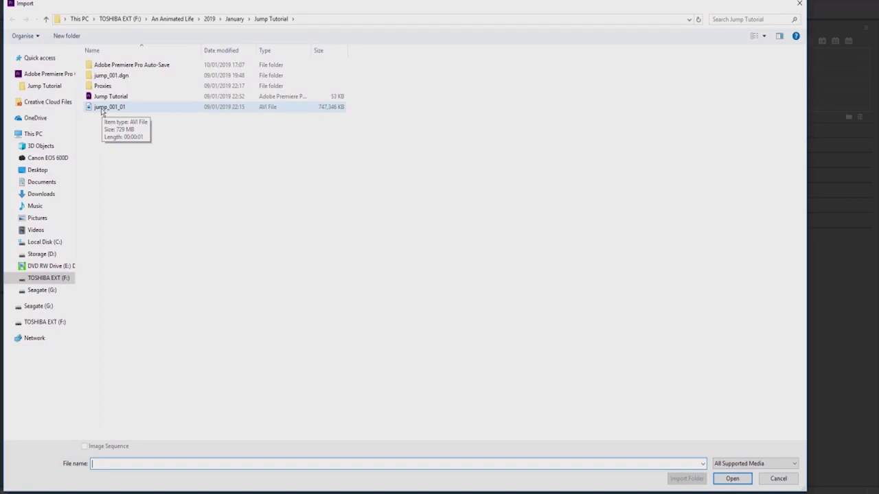
{"action": "left_click", "coordinate": [110, 106]}
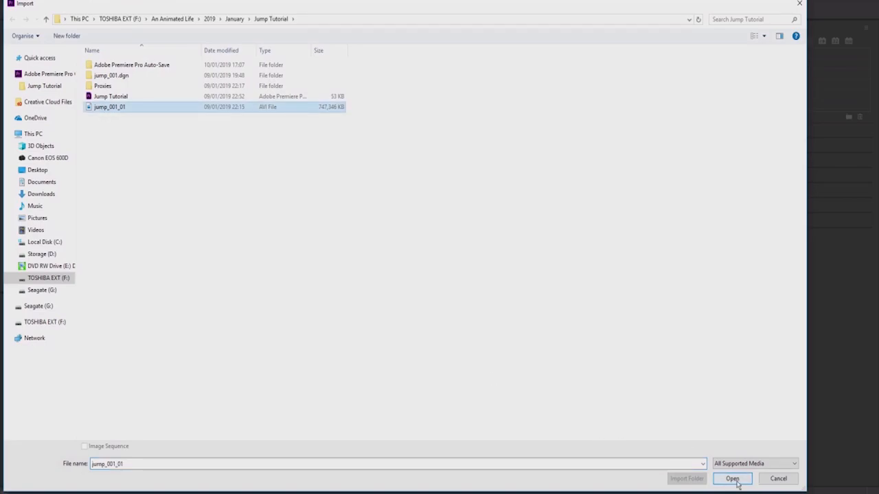
{"action": "left_click", "coordinate": [732, 479]}
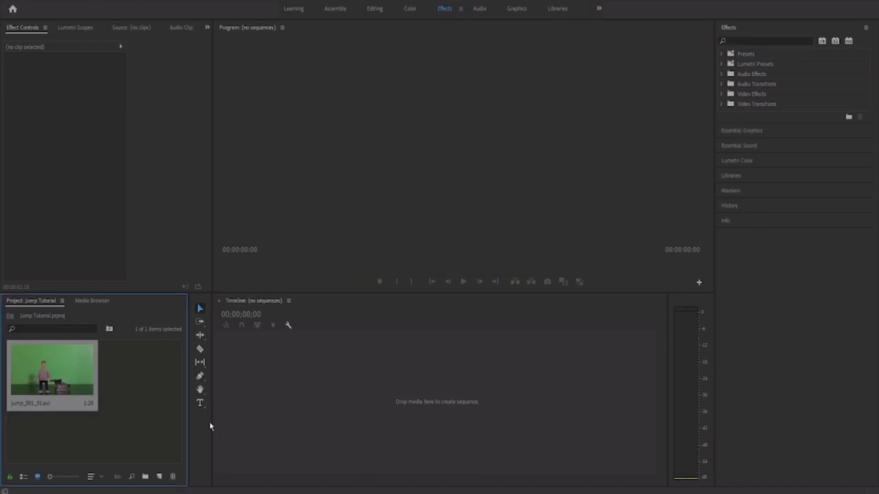
{"action": "mouse_move", "coordinate": [158, 410]}
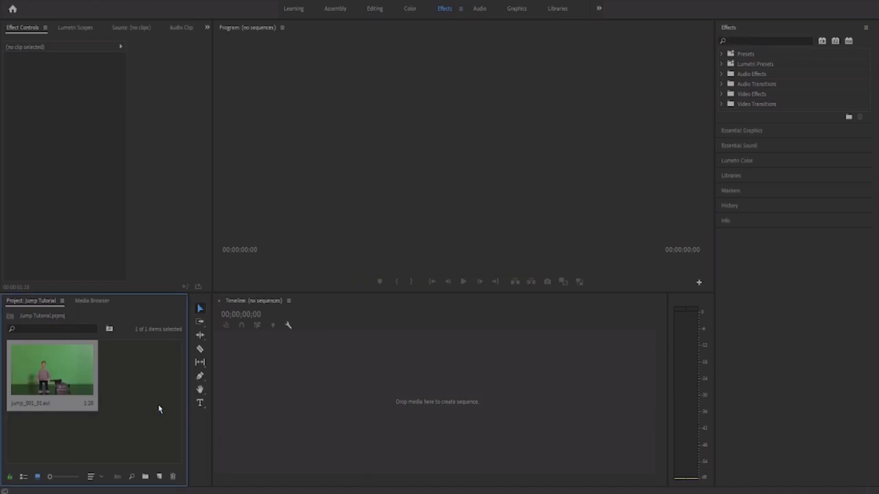
{"action": "mouse_move", "coordinate": [130, 376]}
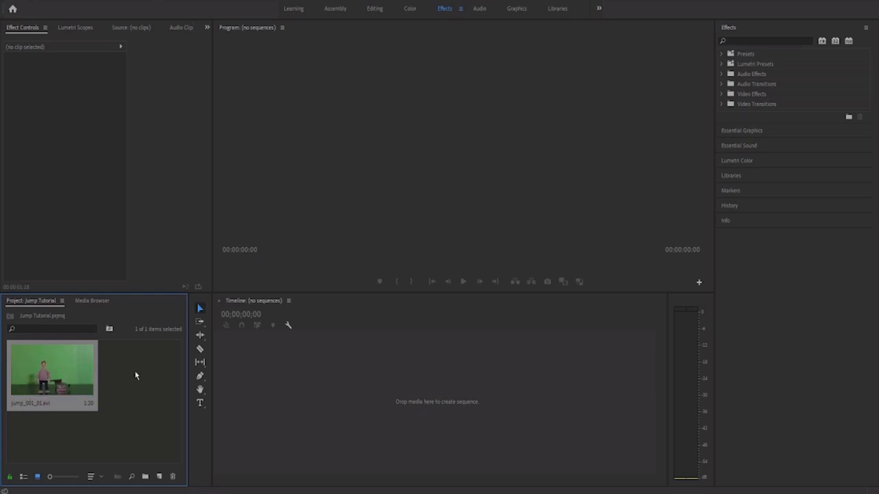
{"action": "mouse_move", "coordinate": [243, 374]}
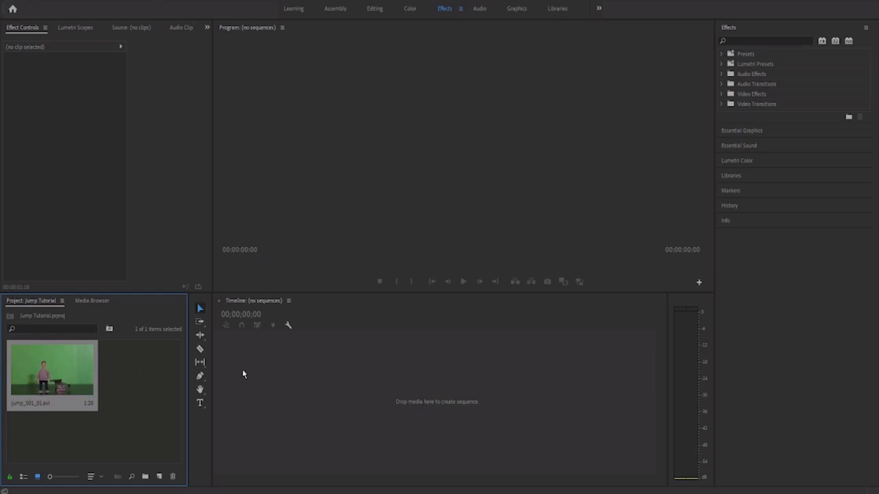
Create a jump_001_01 sequence by dropping the imported clip onto the Timeline.
{"action": "left_click_drag", "start_coordinate": [52, 371], "coordinate": [397, 393]}
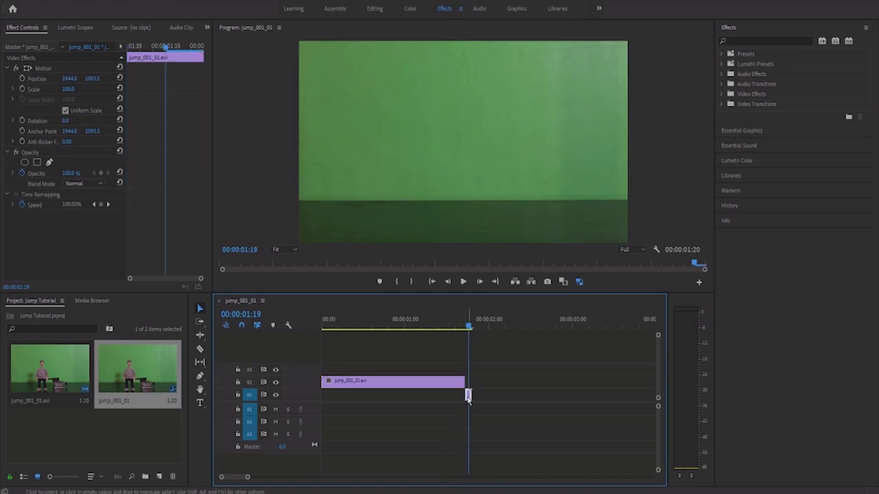
Add a frame hold to the V1 clip and stretch it under the full V2 clip.
{"action": "right_click", "coordinate": [467, 395]}
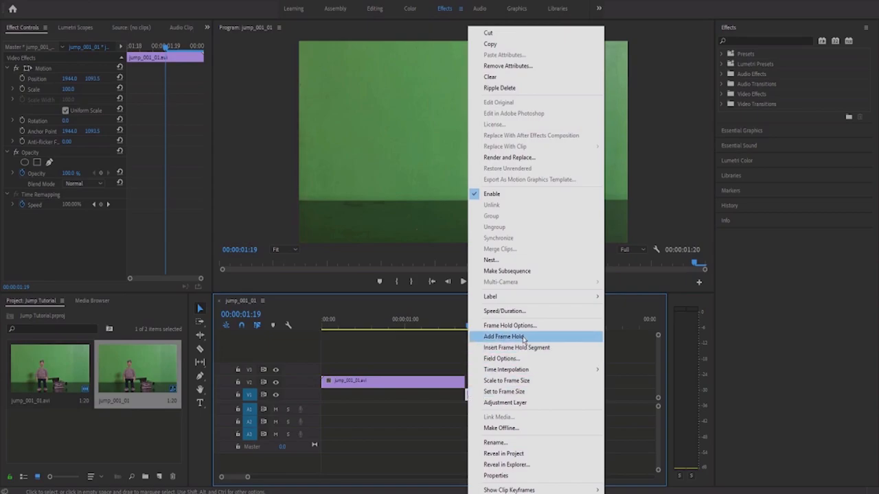
{"action": "left_click", "coordinate": [502, 336]}
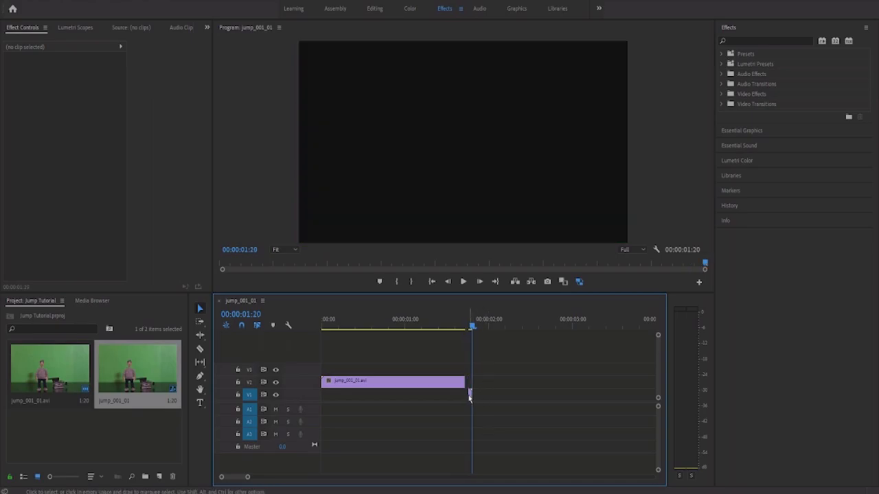
{"action": "left_click", "coordinate": [393, 381]}
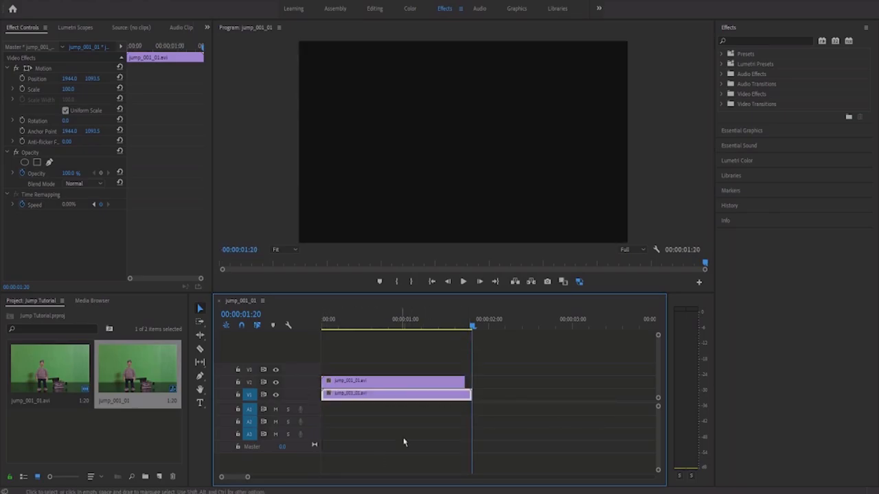
{"action": "left_click_drag", "start_coordinate": [473, 393], "coordinate": [467, 393]}
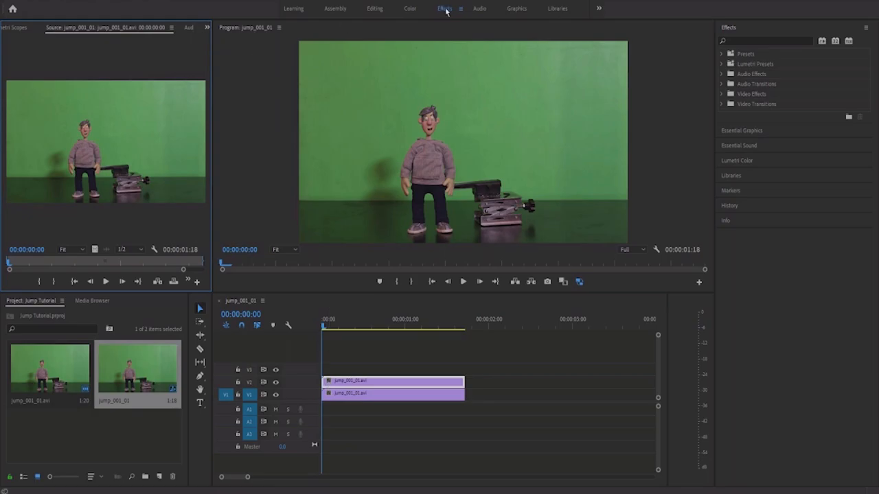
Show Effect Controls and create Mask (1) on Opacity with the free-draw bezier pen.
{"action": "left_click", "coordinate": [207, 27]}
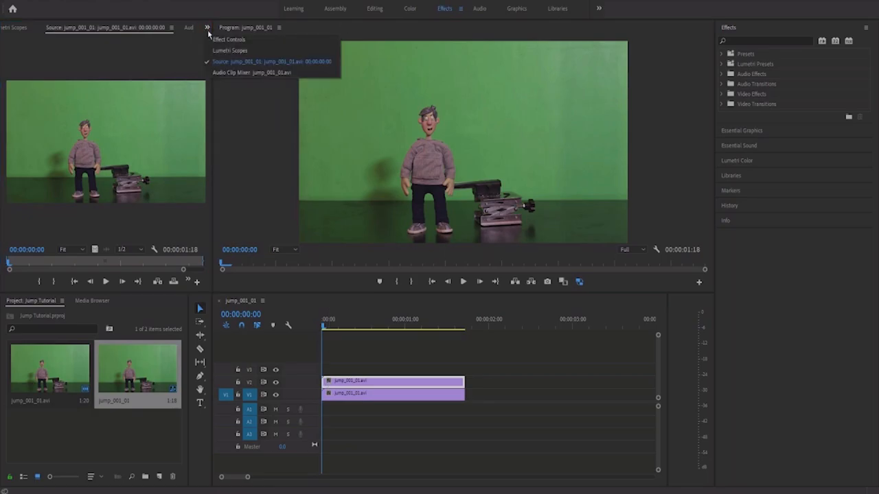
{"action": "left_click", "coordinate": [229, 39]}
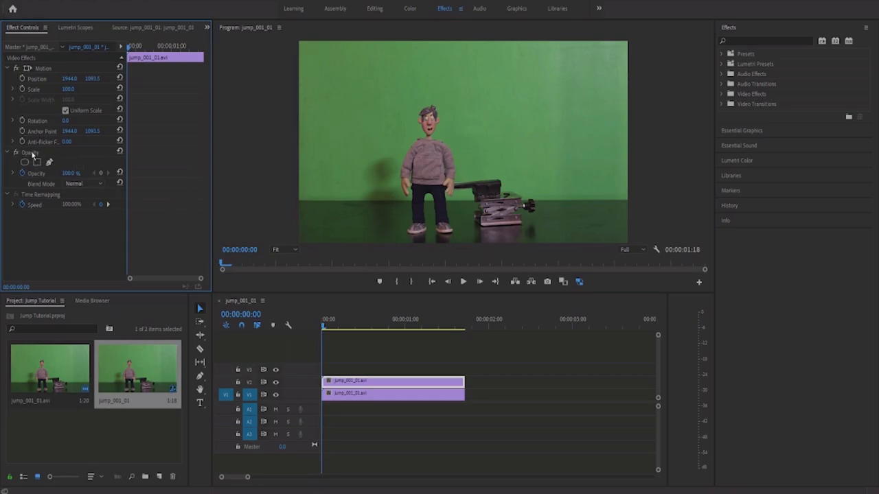
{"action": "mouse_move", "coordinate": [50, 162]}
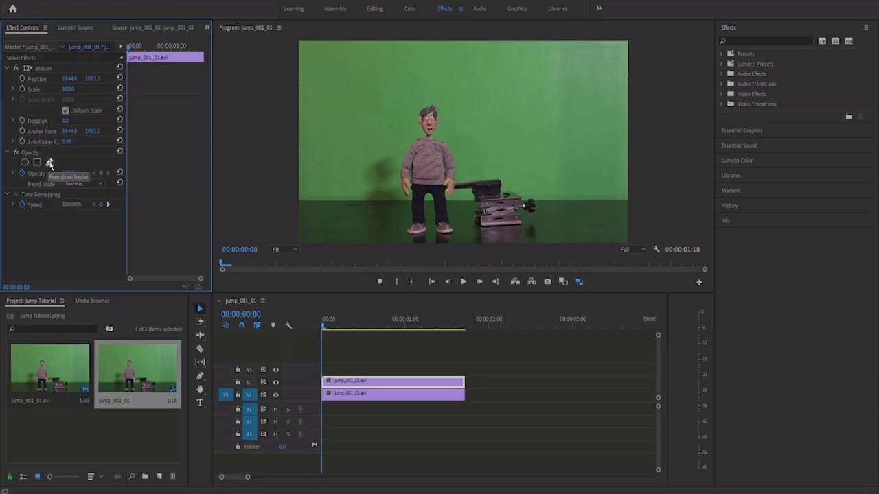
{"action": "left_click", "coordinate": [50, 162]}
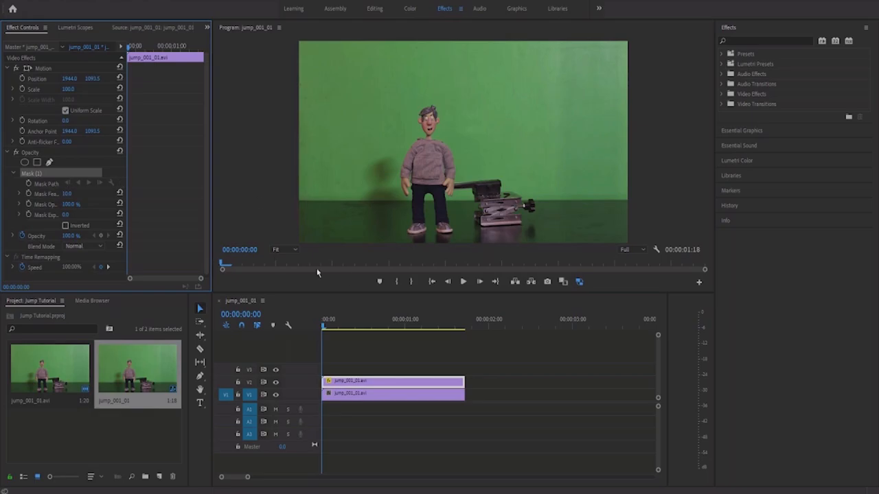
Switch Program monitor zoom through 50%, 25% and 100% while tracing the hand mask.
{"action": "left_click", "coordinate": [283, 249]}
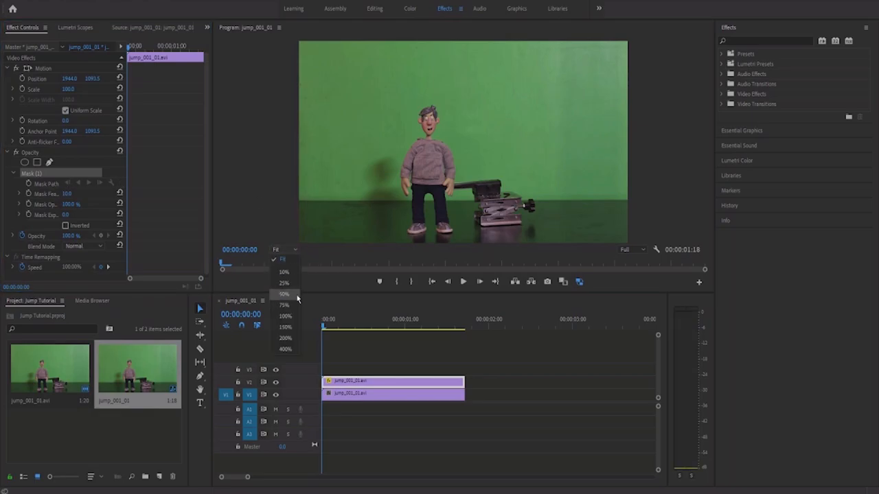
{"action": "left_click", "coordinate": [284, 293]}
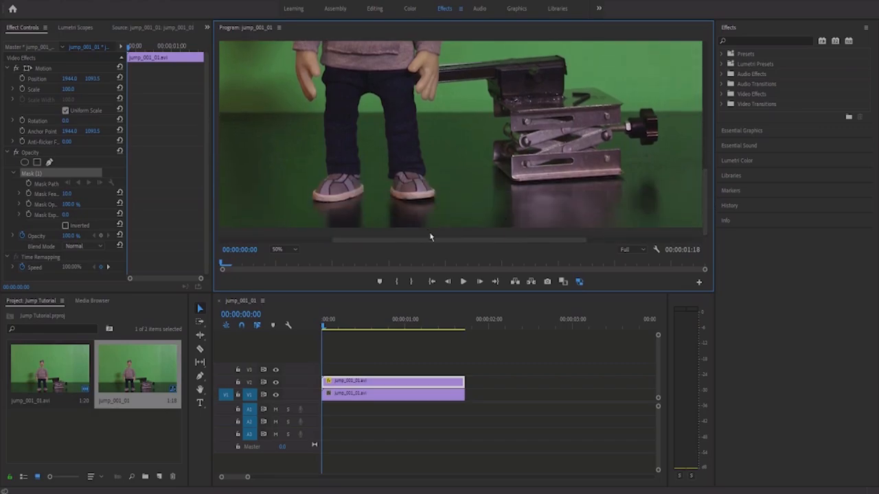
{"action": "mouse_move", "coordinate": [439, 233]}
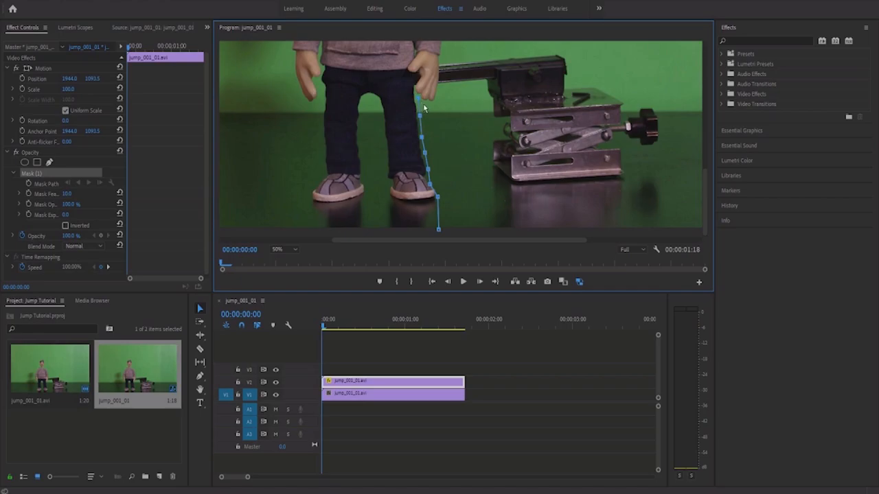
{"action": "left_click", "coordinate": [283, 249]}
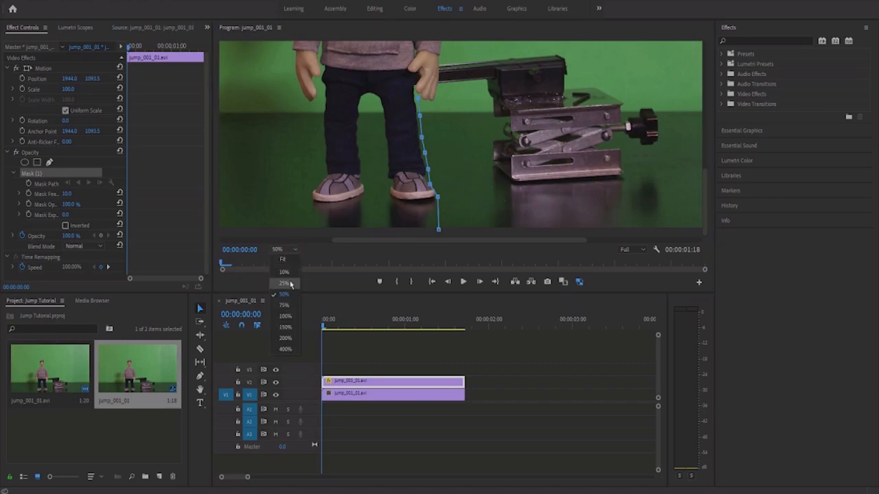
{"action": "left_click", "coordinate": [284, 305]}
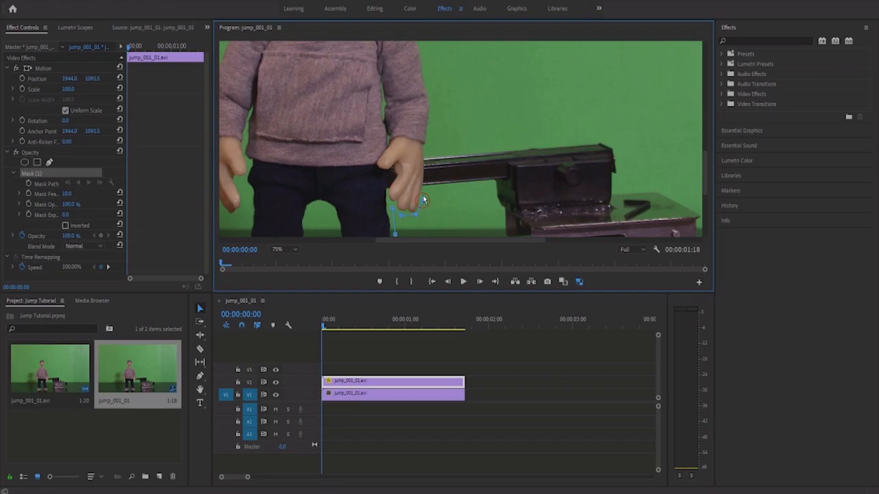
{"action": "mouse_move", "coordinate": [422, 184]}
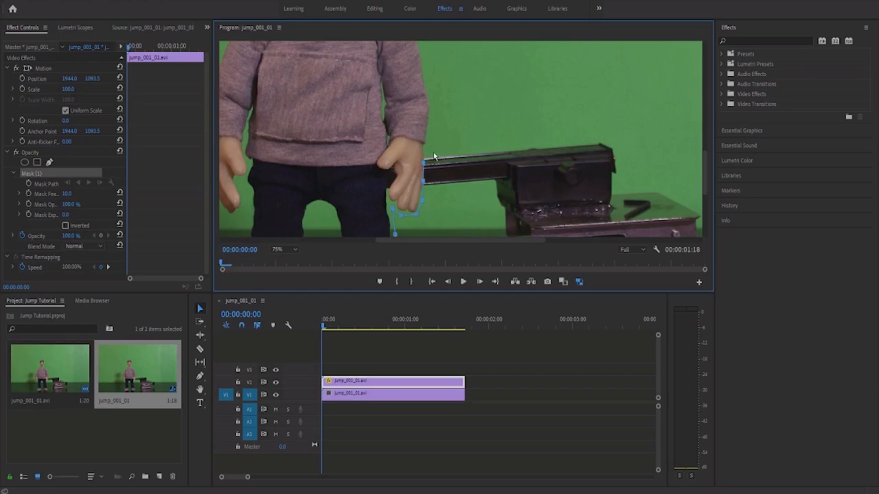
{"action": "mouse_move", "coordinate": [425, 150]}
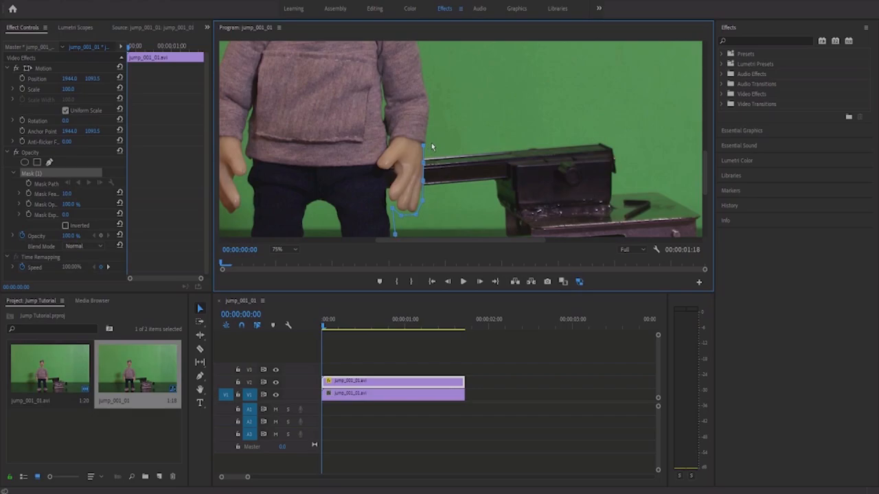
{"action": "left_click", "coordinate": [284, 250]}
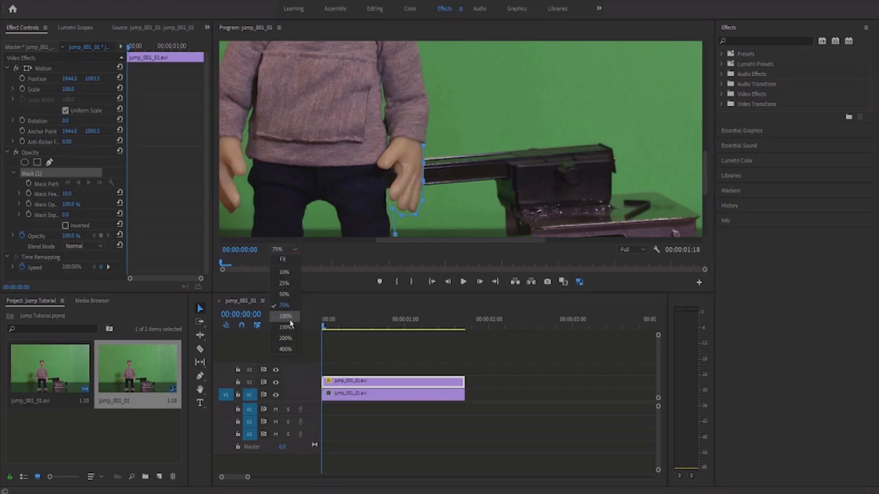
{"action": "left_click", "coordinate": [285, 315]}
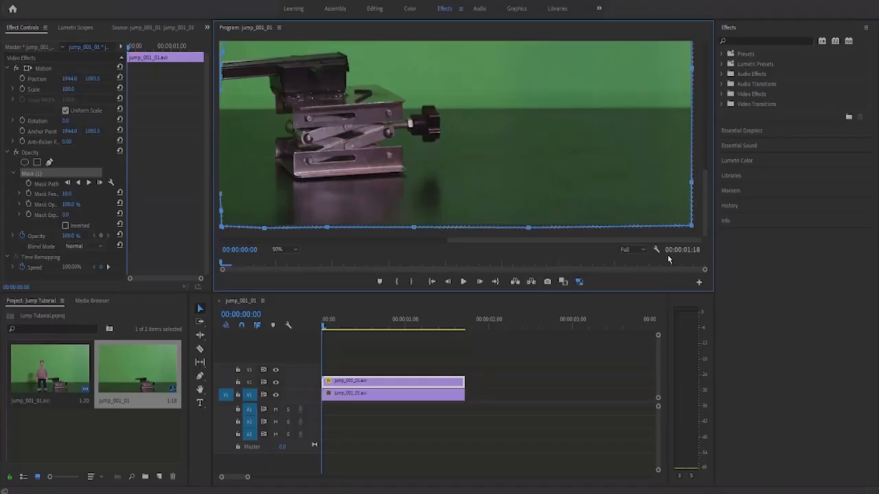
Fit the Program monitor view and tick Inverted on Mask (1).
{"action": "left_click", "coordinate": [285, 249]}
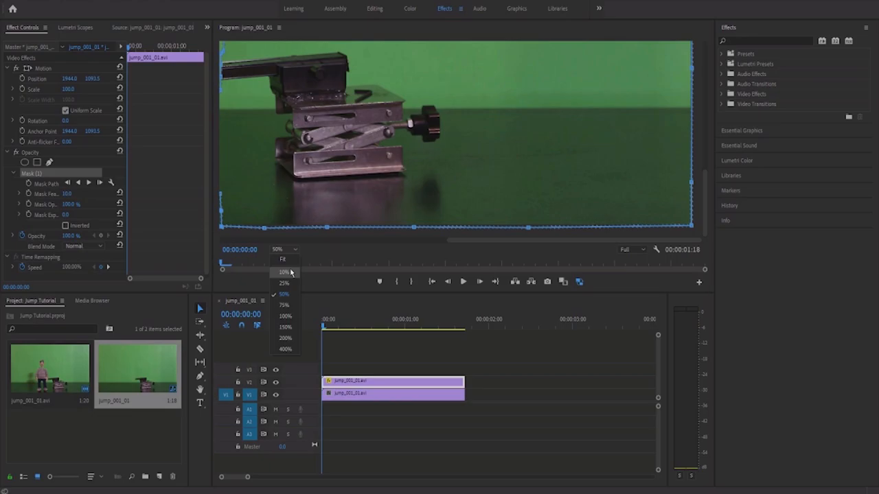
{"action": "left_click", "coordinate": [282, 260]}
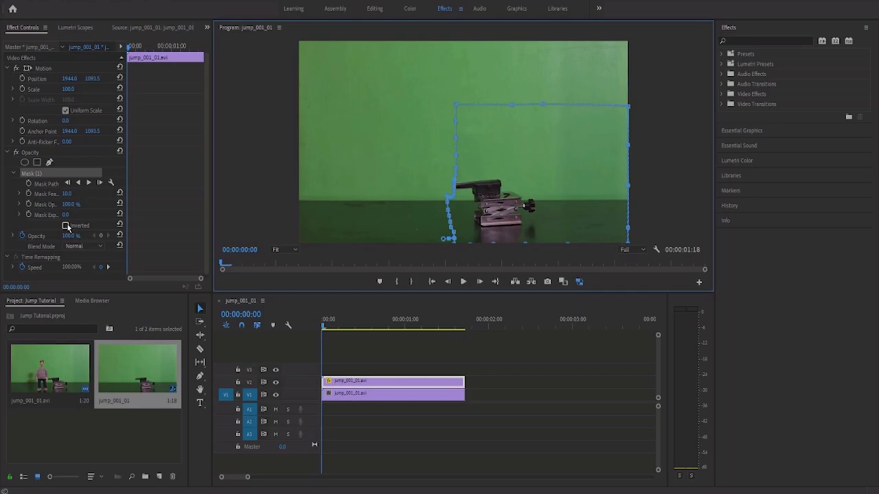
{"action": "left_click", "coordinate": [66, 225]}
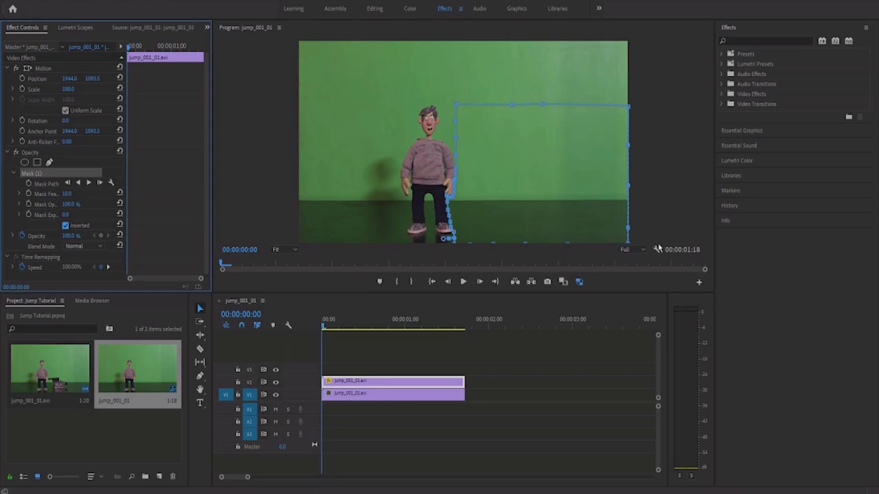
{"action": "mouse_move", "coordinate": [318, 353]}
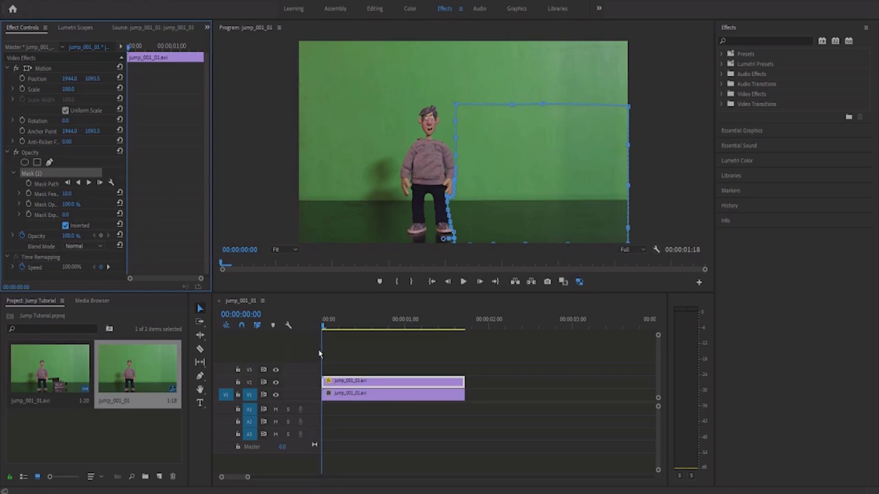
Zoom the Program monitor to 50%, then 75%, to refine the feathered mask edge.
{"action": "left_click", "coordinate": [284, 249]}
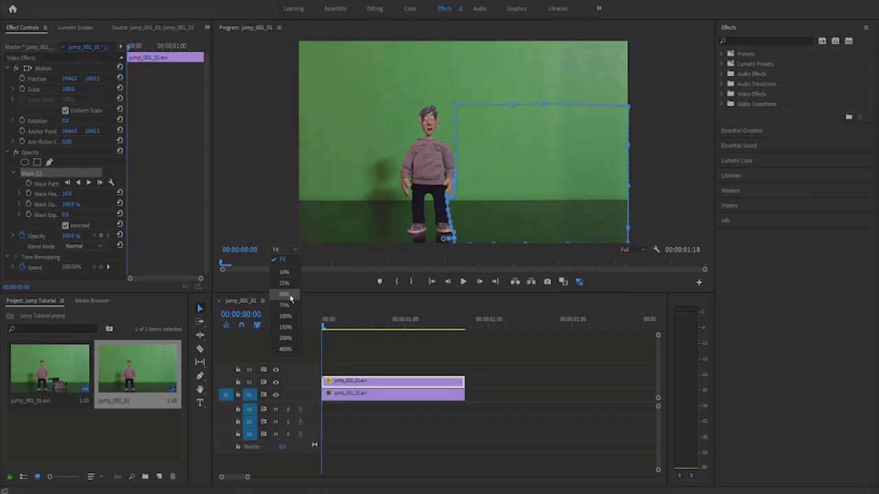
{"action": "left_click", "coordinate": [284, 294]}
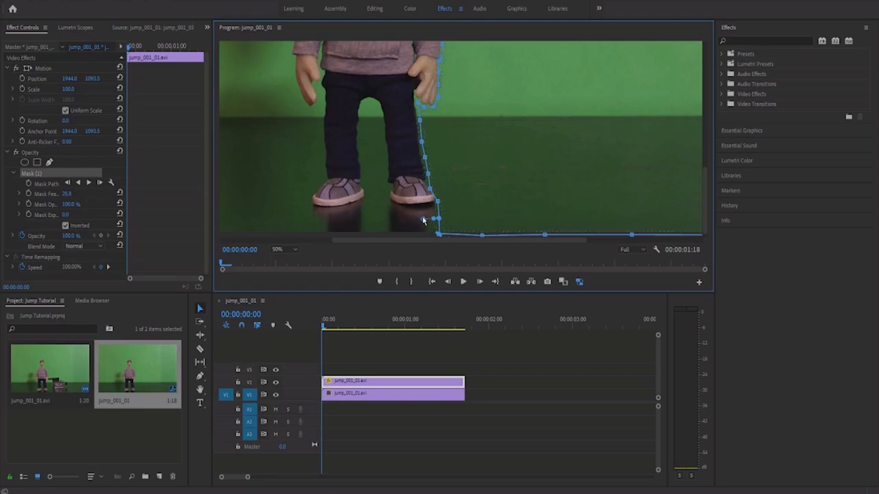
{"action": "mouse_move", "coordinate": [488, 125]}
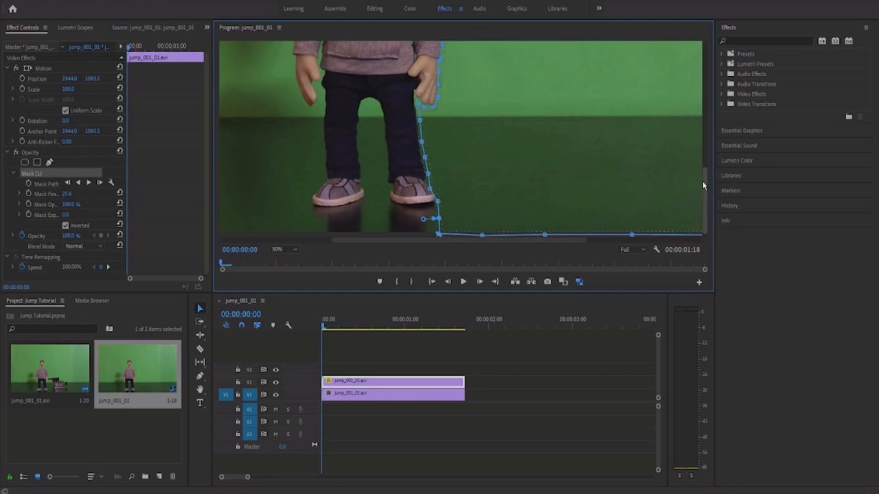
{"action": "left_click", "coordinate": [284, 250]}
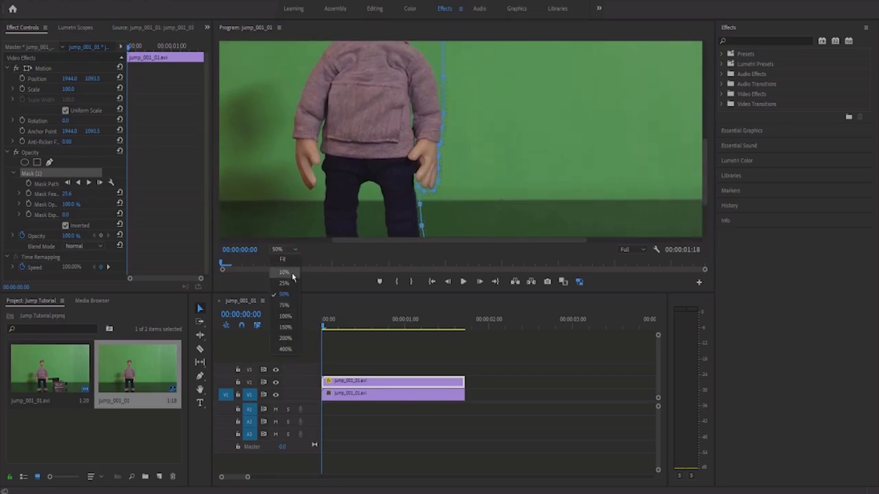
{"action": "left_click", "coordinate": [284, 305]}
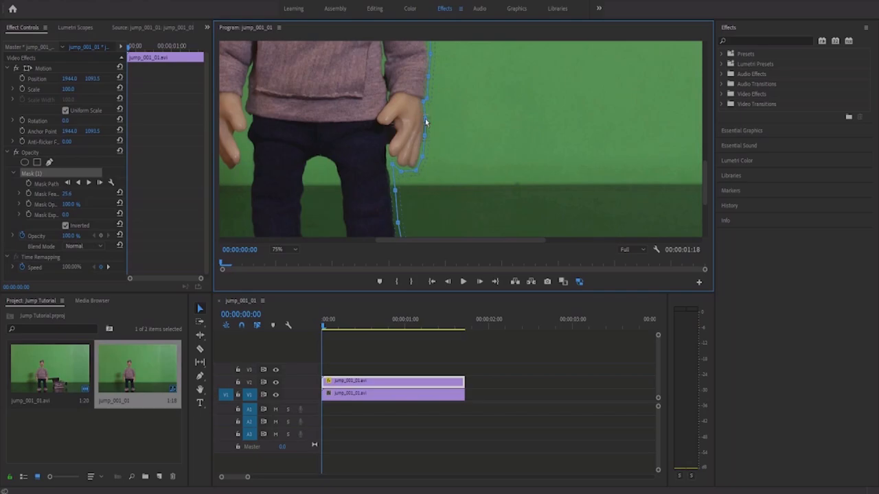
{"action": "mouse_move", "coordinate": [434, 67]}
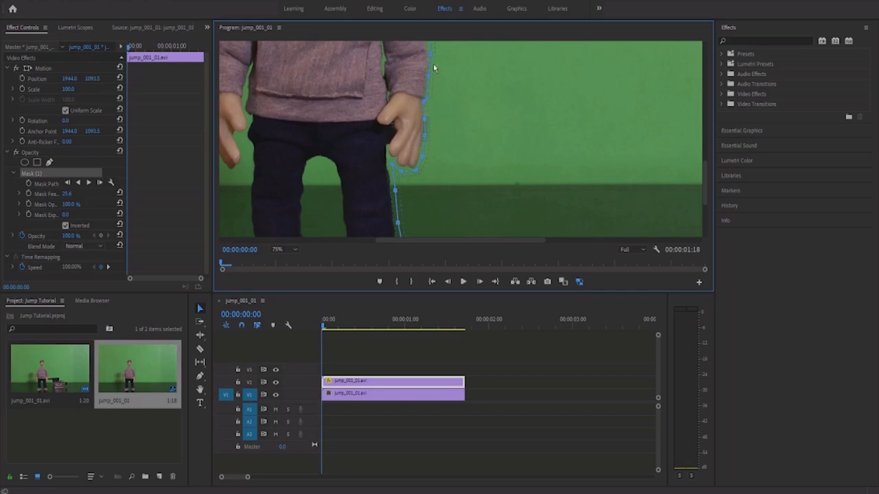
{"action": "mouse_move", "coordinate": [693, 142]}
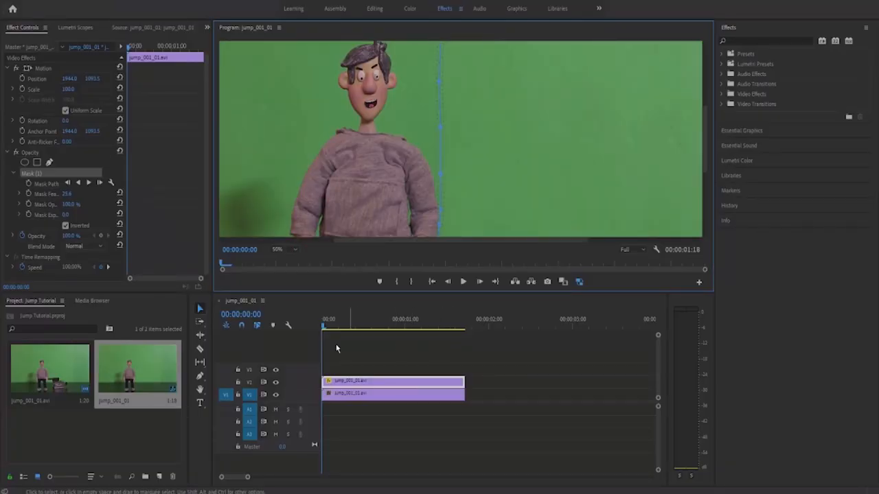
Click near the Effect Controls and Program monitor border to widen Effect Controls.
{"action": "left_click", "coordinate": [324, 328]}
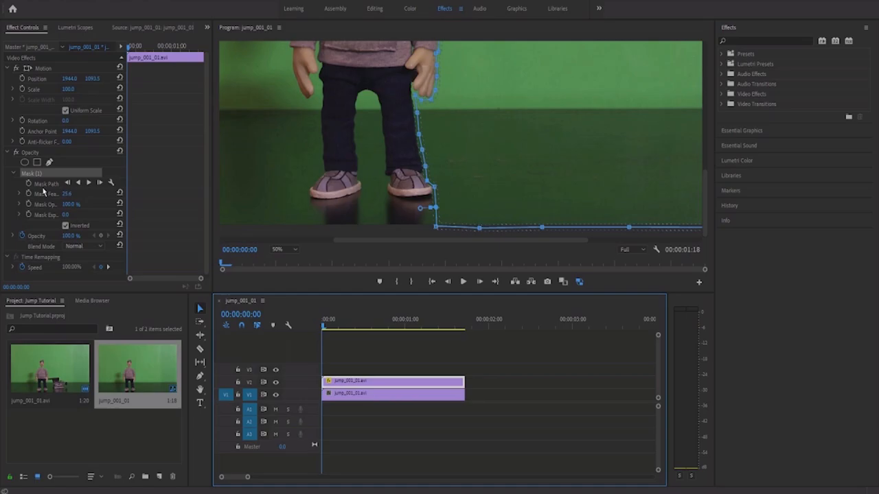
{"action": "mouse_move", "coordinate": [28, 184]}
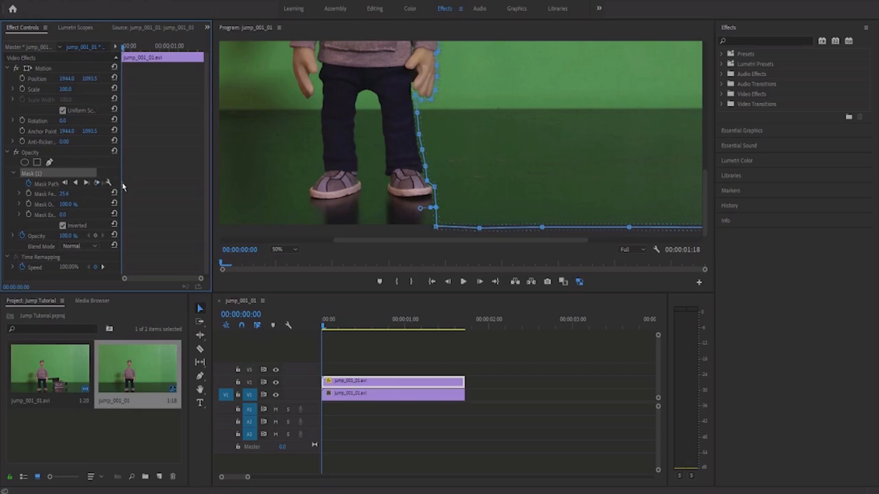
{"action": "mouse_move", "coordinate": [293, 372]}
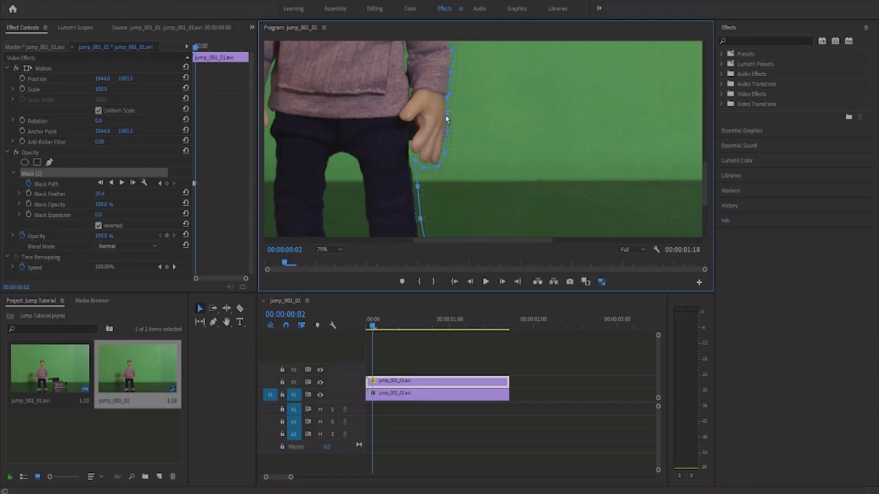
{"action": "mouse_move", "coordinate": [447, 135]}
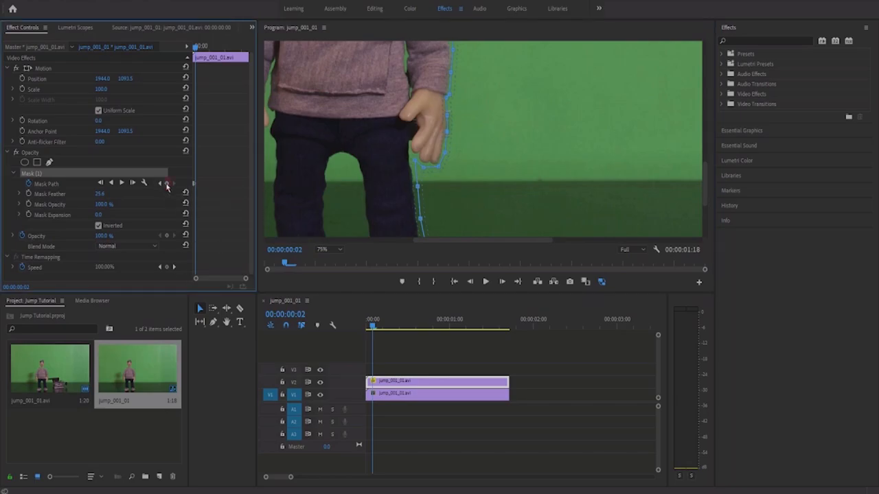
Record a Mask Path keyframe for the reshaped mask around the hand.
{"action": "left_click", "coordinate": [46, 183]}
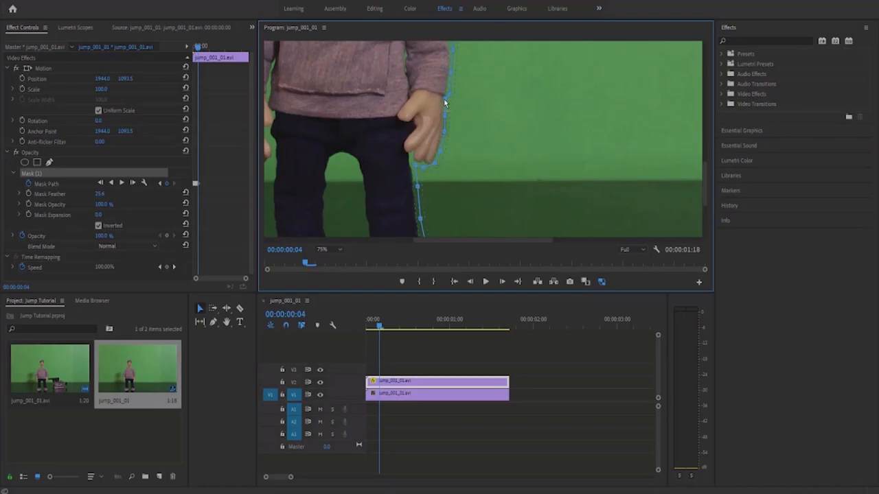
{"action": "mouse_move", "coordinate": [747, 173]}
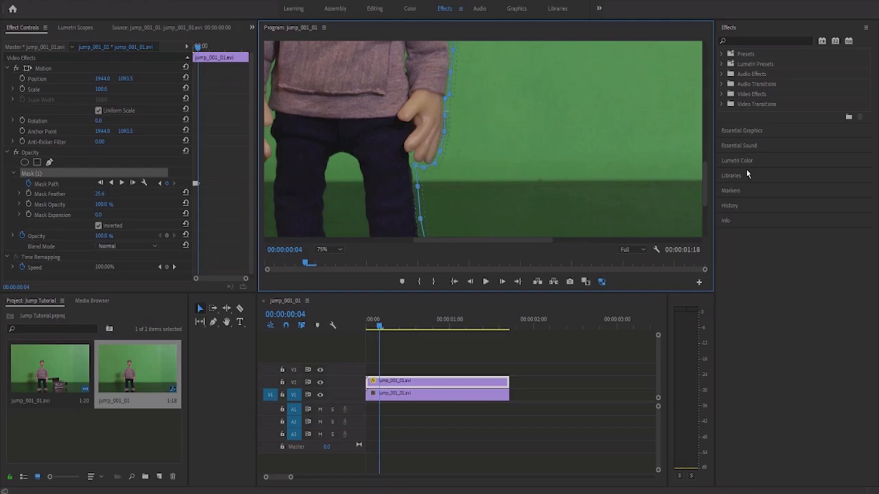
{"action": "mouse_move", "coordinate": [758, 172]}
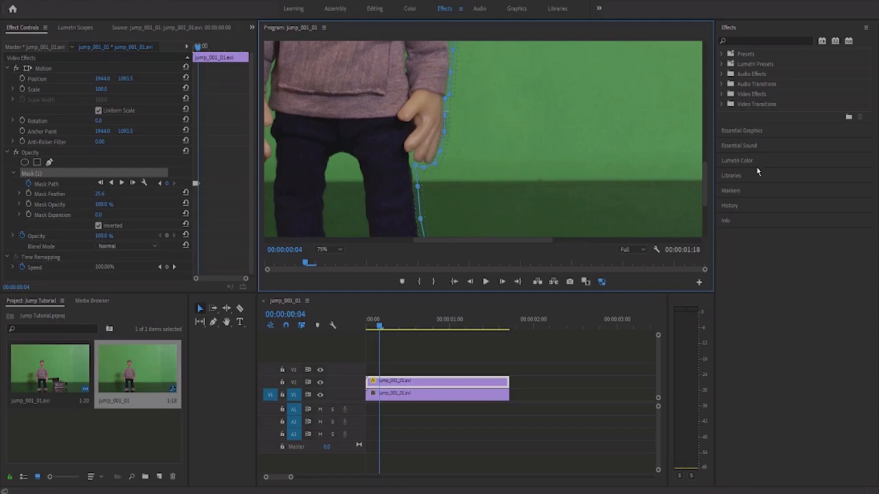